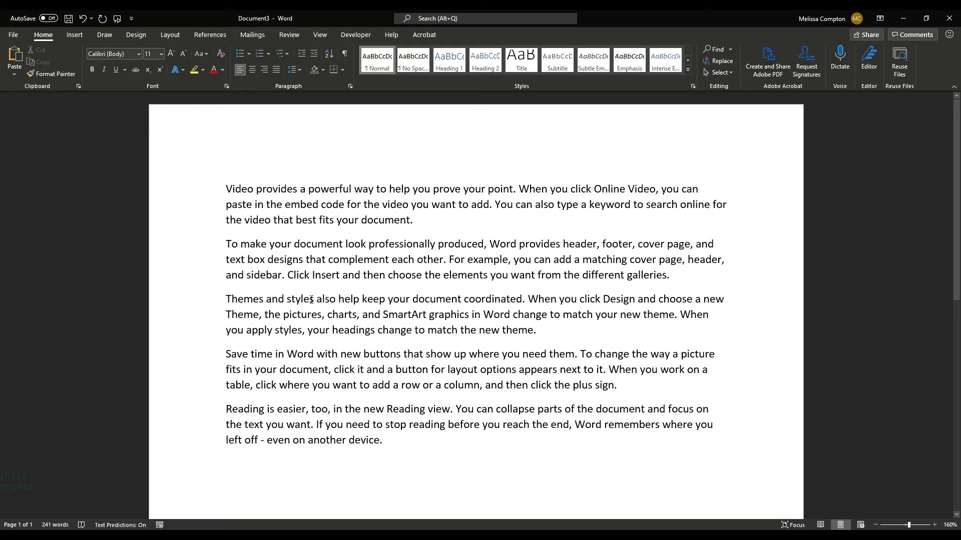
Step: Select 'SmartArt graphics in Word' in the third paragraph and run Search on it
left_click(381, 314)
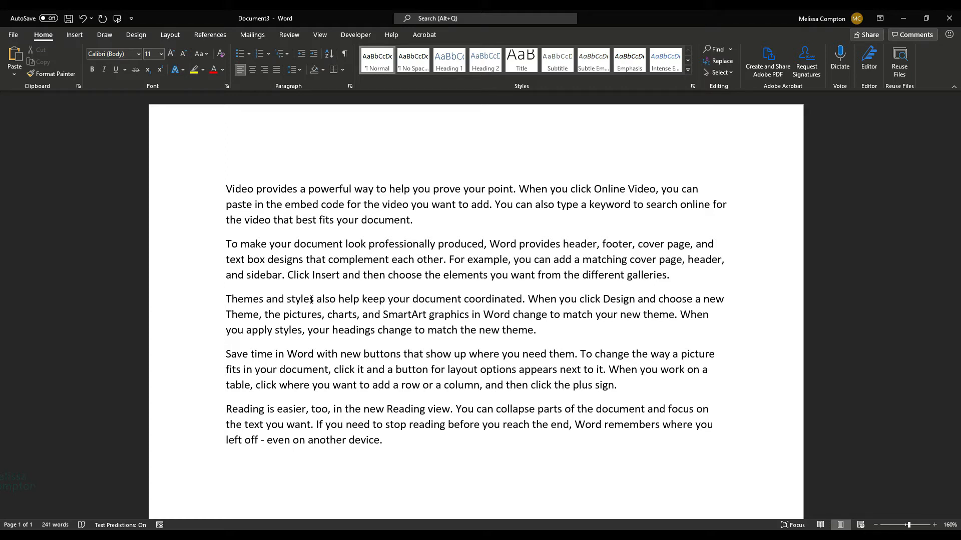
left_click(382, 314)
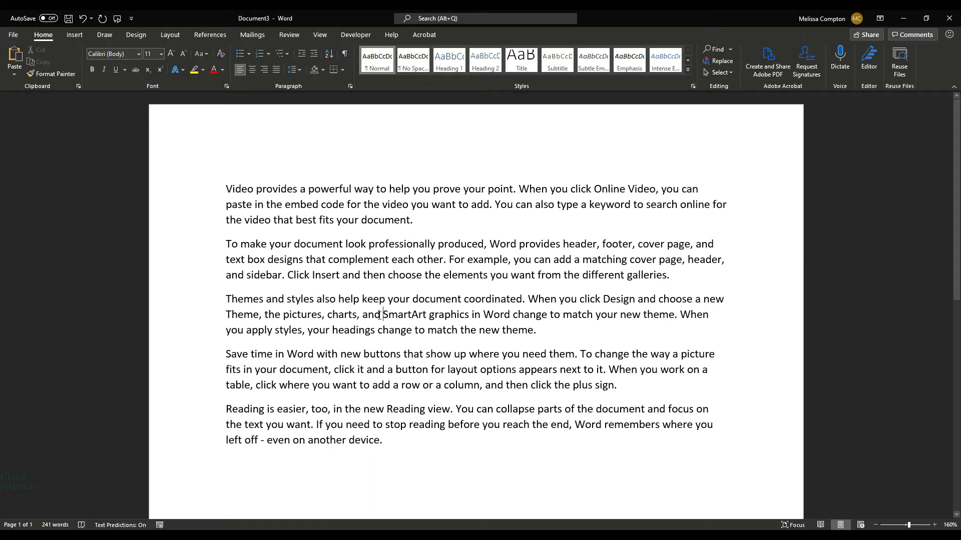
double_click(404, 314)
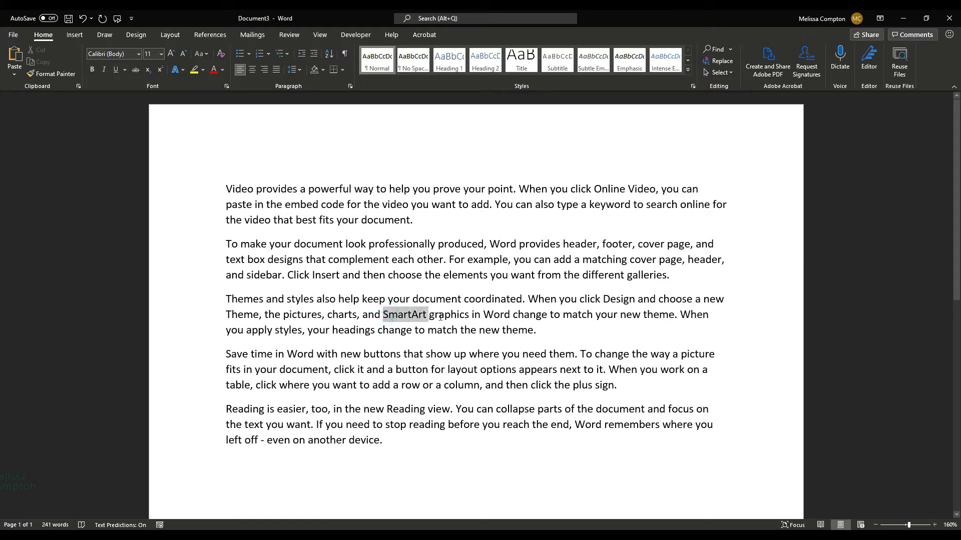
left_click_drag(381, 314, 509, 314)
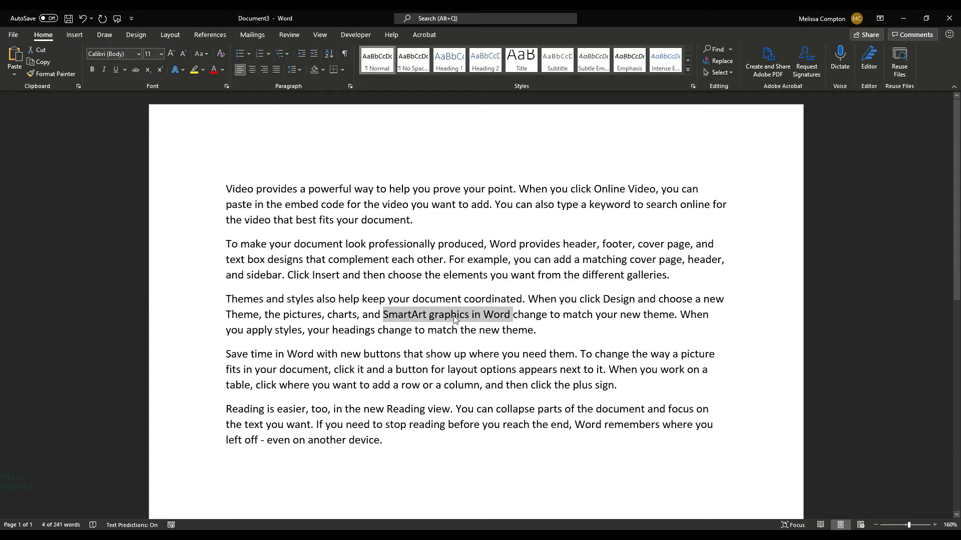
right_click(446, 314)
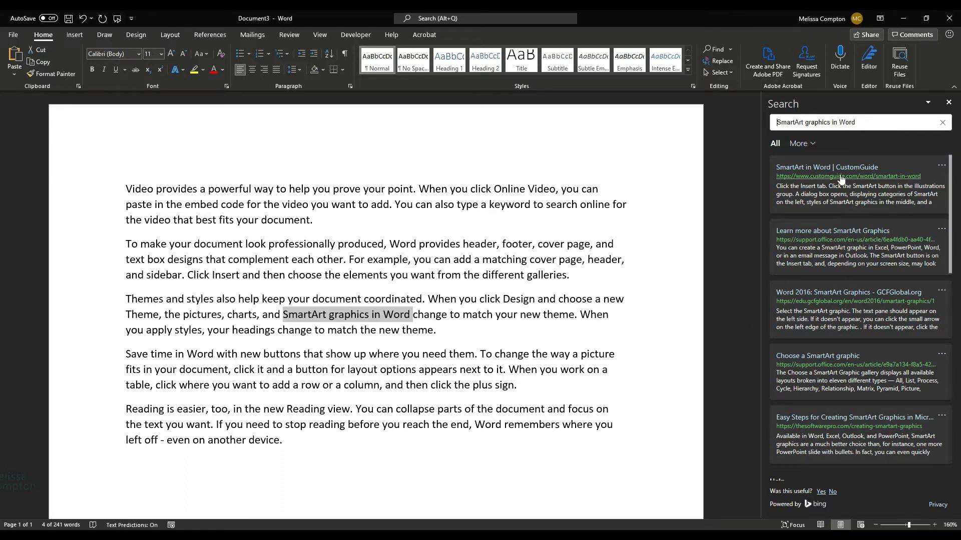
mouse_move(821, 243)
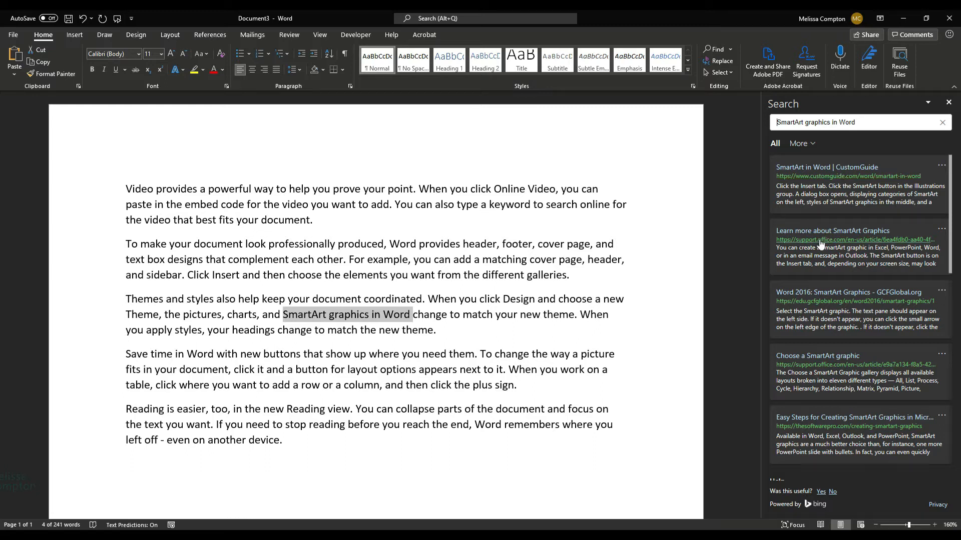
mouse_move(821, 242)
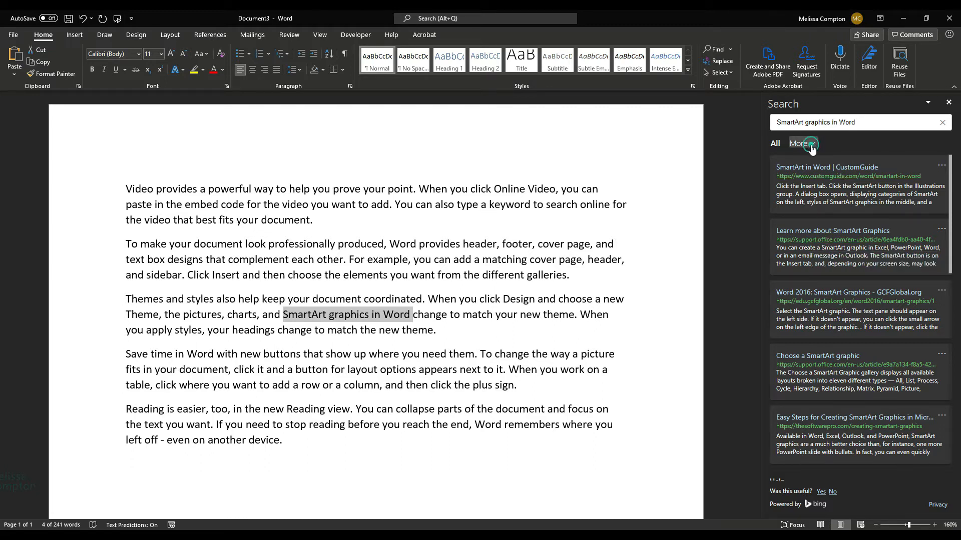
Step: Filter the SmartArt results to Web and open the Easy Steps article
left_click(799, 143)
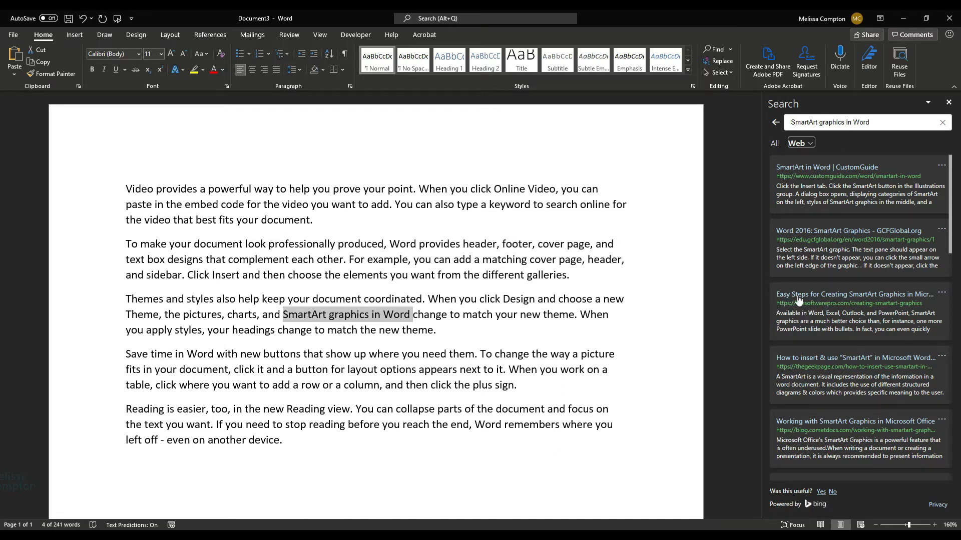
mouse_move(887, 299)
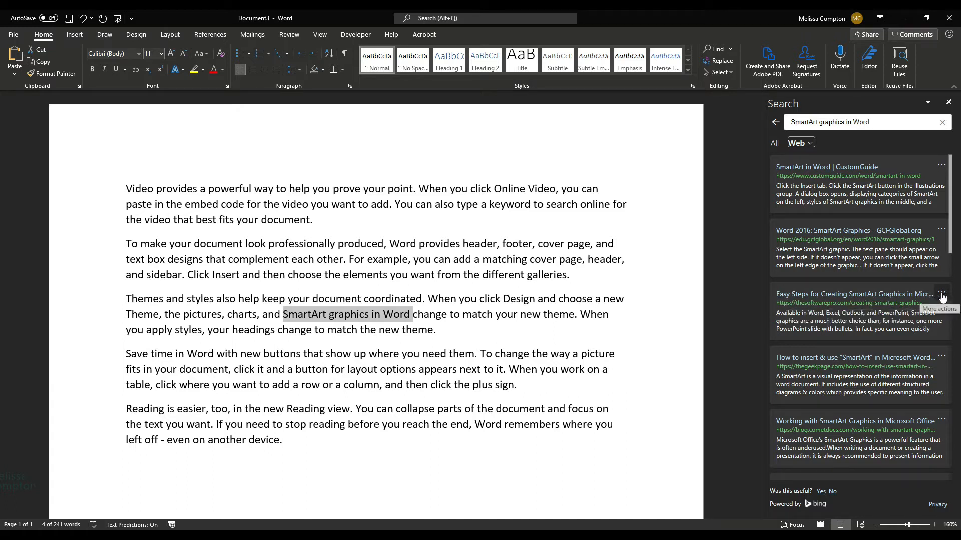
left_click(942, 298)
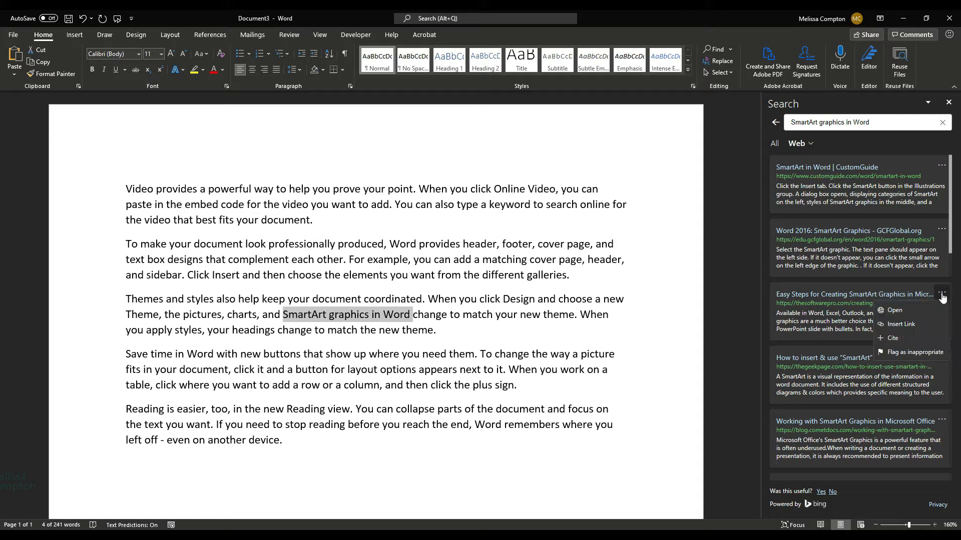
mouse_move(894, 310)
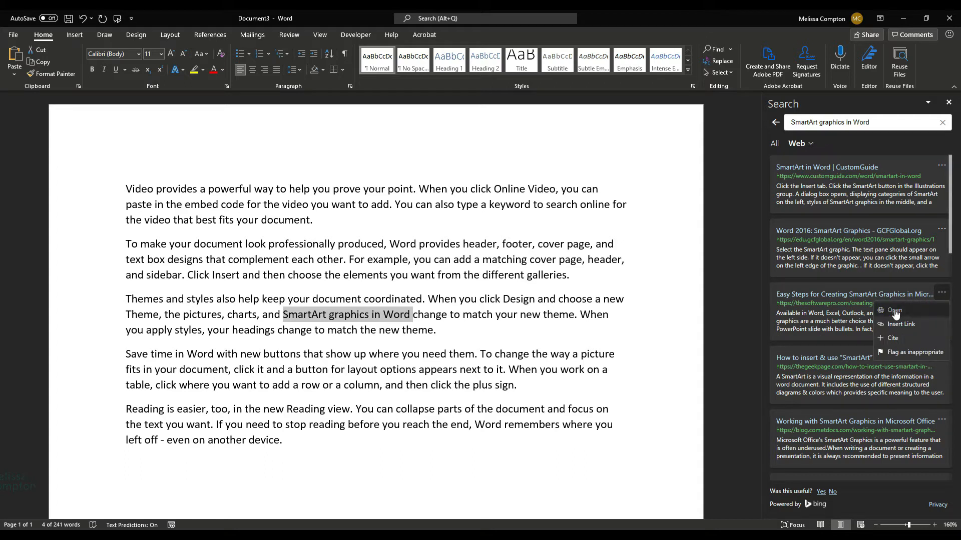
left_click(895, 310)
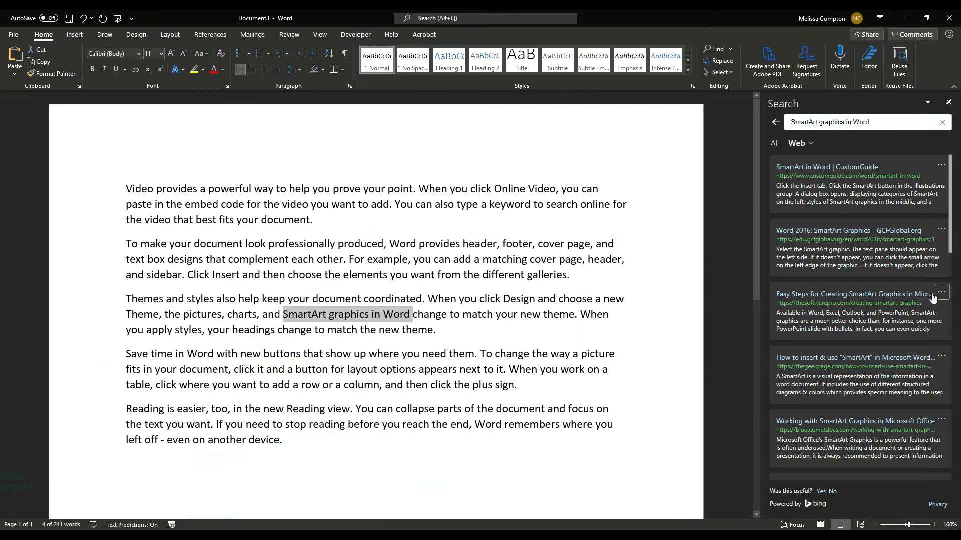
Step: Insert a link to the Easy Steps SmartArt article after 'Word' and add its citation
left_click(415, 314)
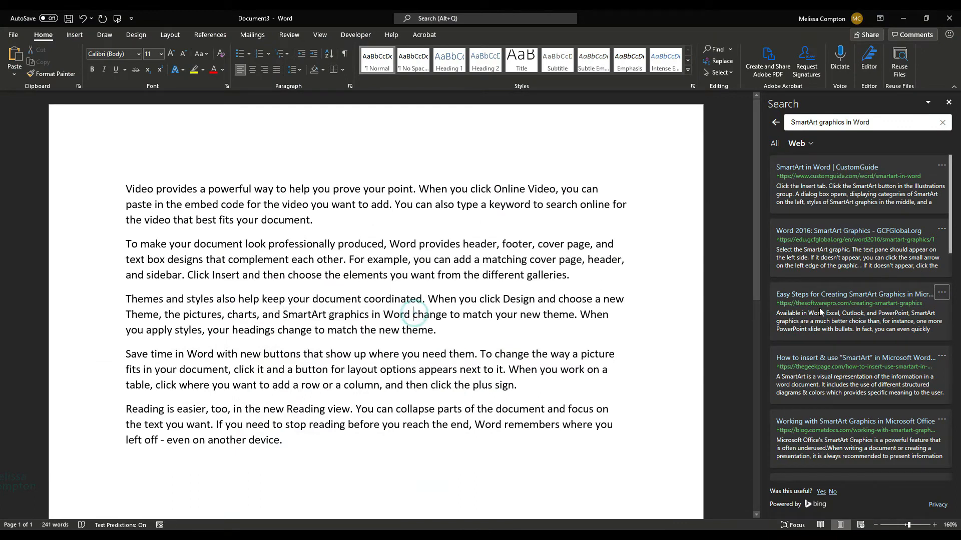
left_click(941, 294)
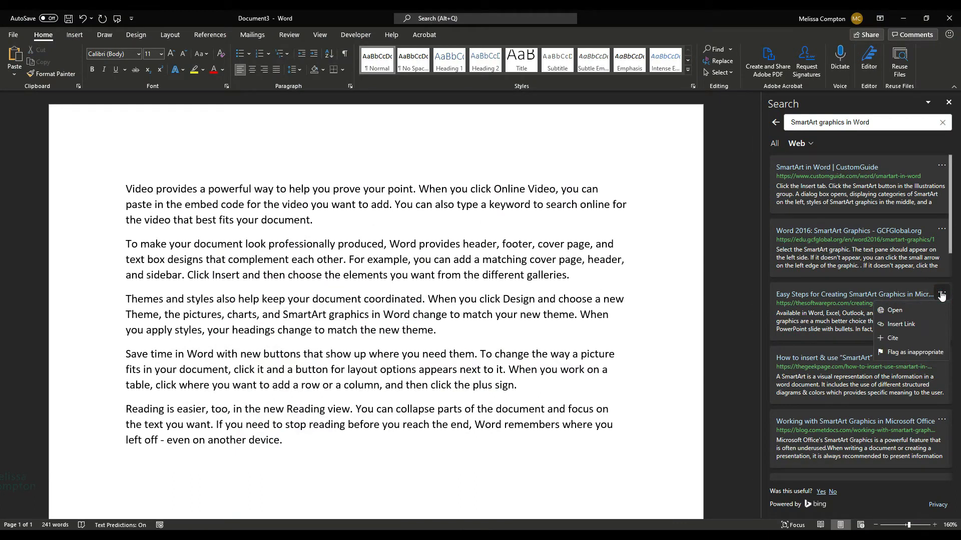
left_click(901, 324)
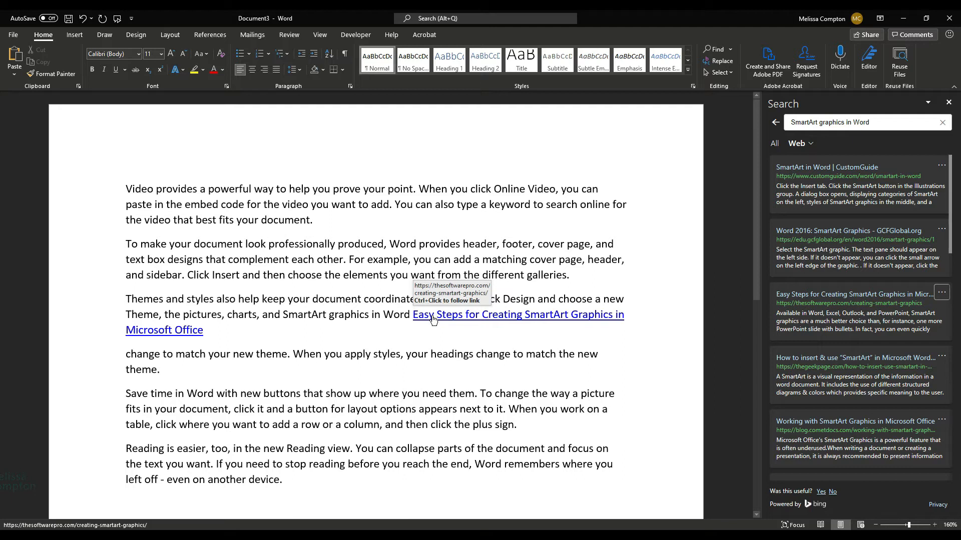
mouse_move(720, 323)
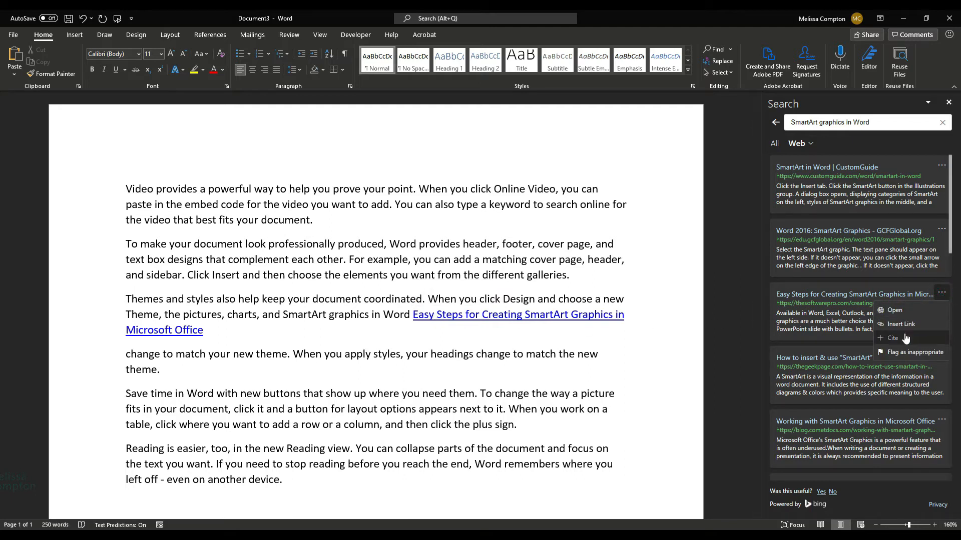
left_click(895, 338)
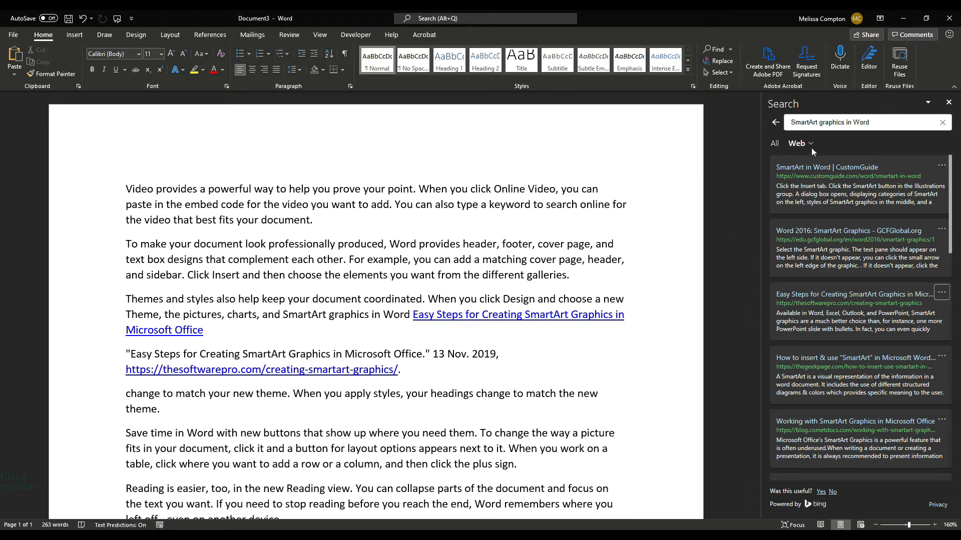
left_click(800, 142)
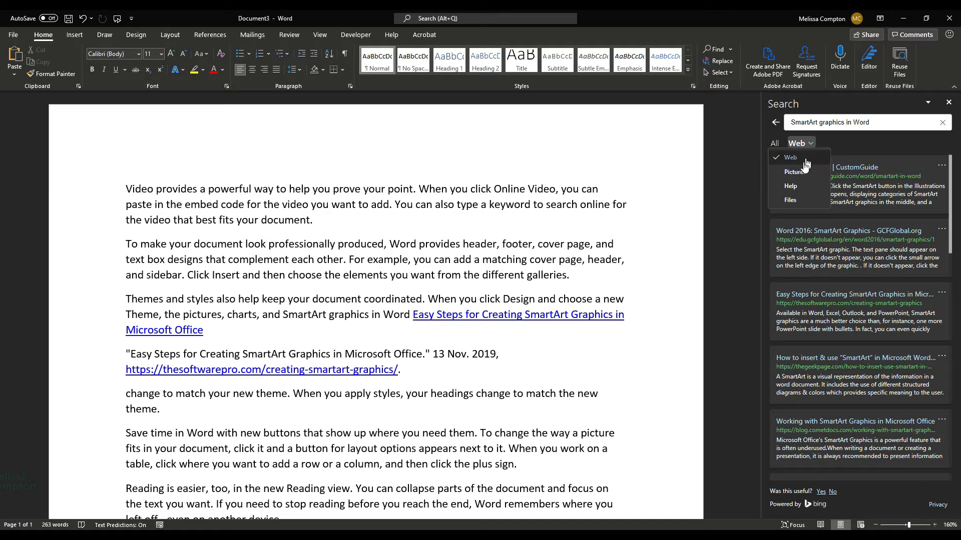
mouse_move(795, 172)
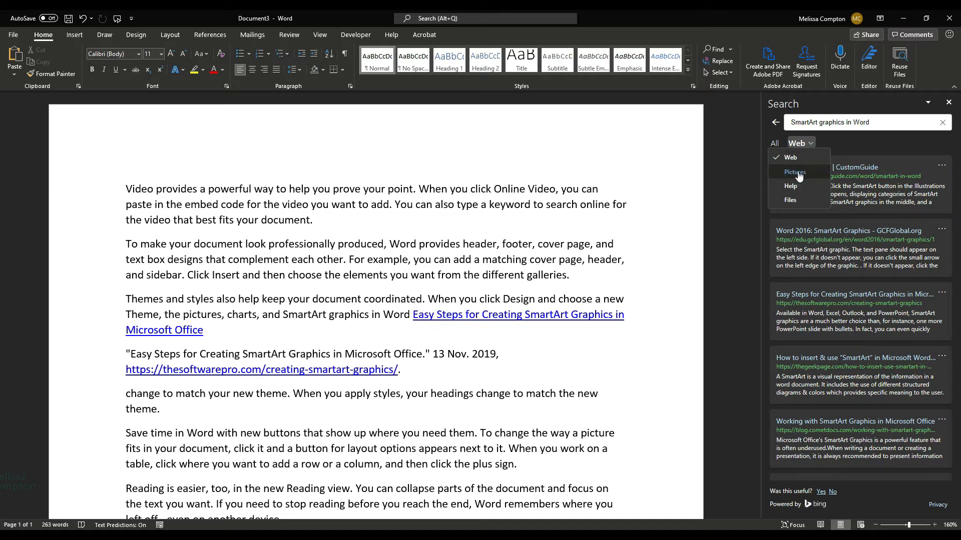
Step: Switch results to Creative Commons pictures and insert the Multimedia cycle diagram image
left_click(794, 172)
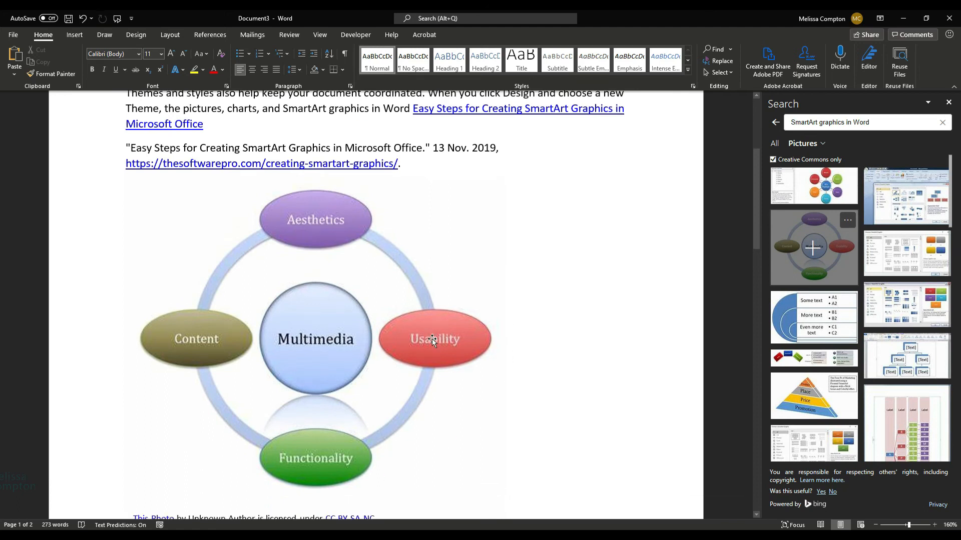
scroll("down", 3)
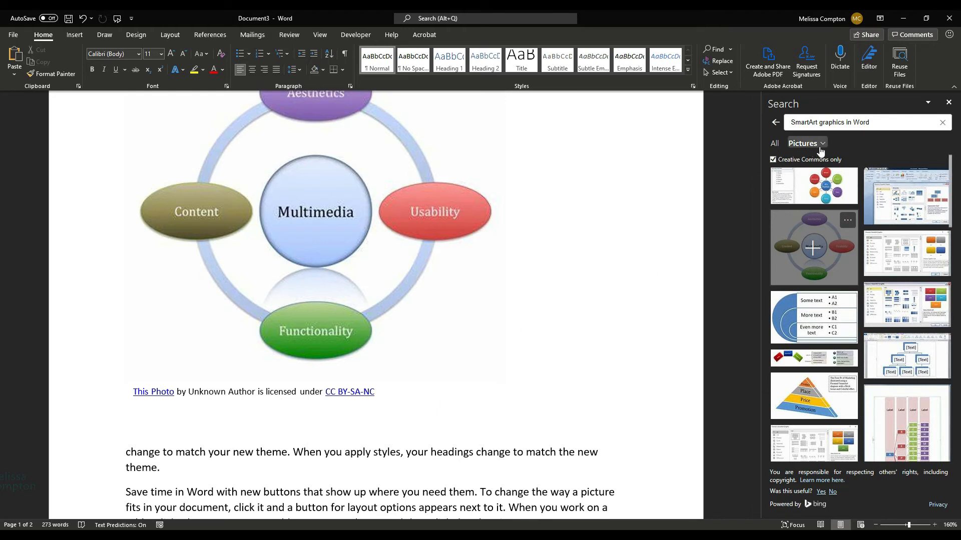
Step: Filter results to Help and open 'Learn more about SmartArt Graphics'
left_click(805, 143)
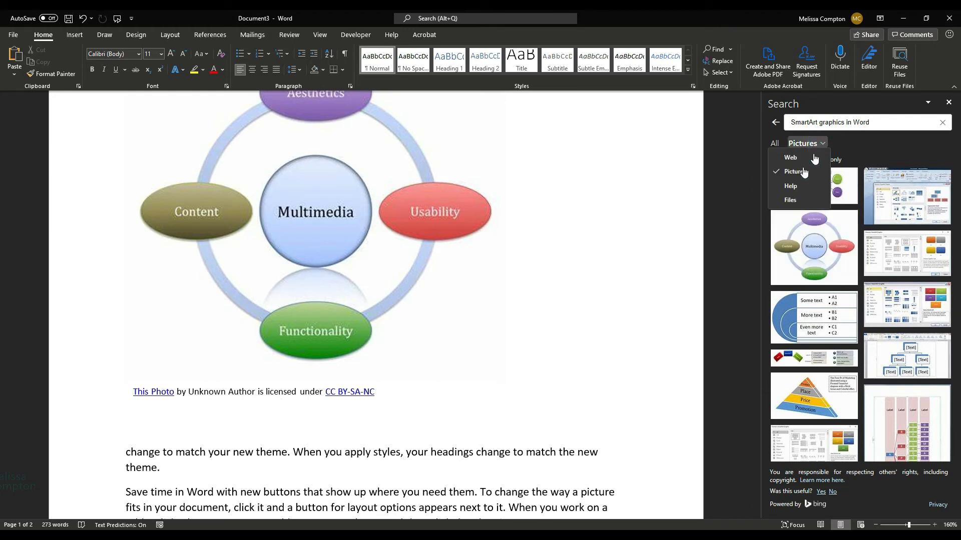
left_click(791, 186)
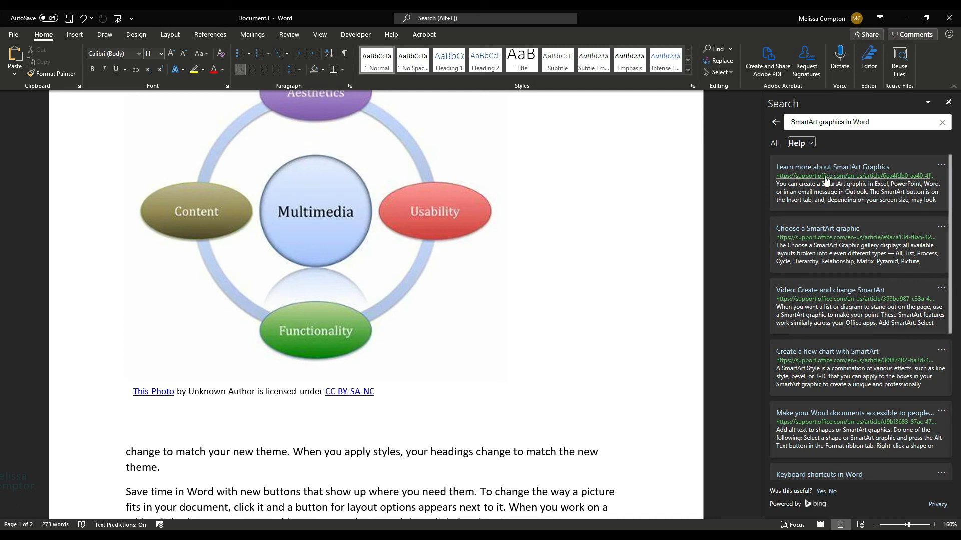
mouse_move(855, 175)
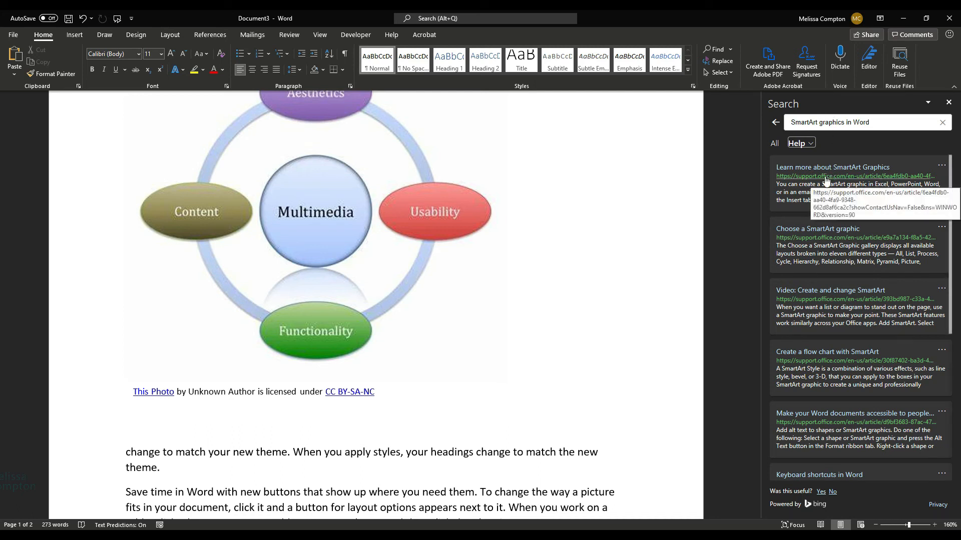
left_click(941, 166)
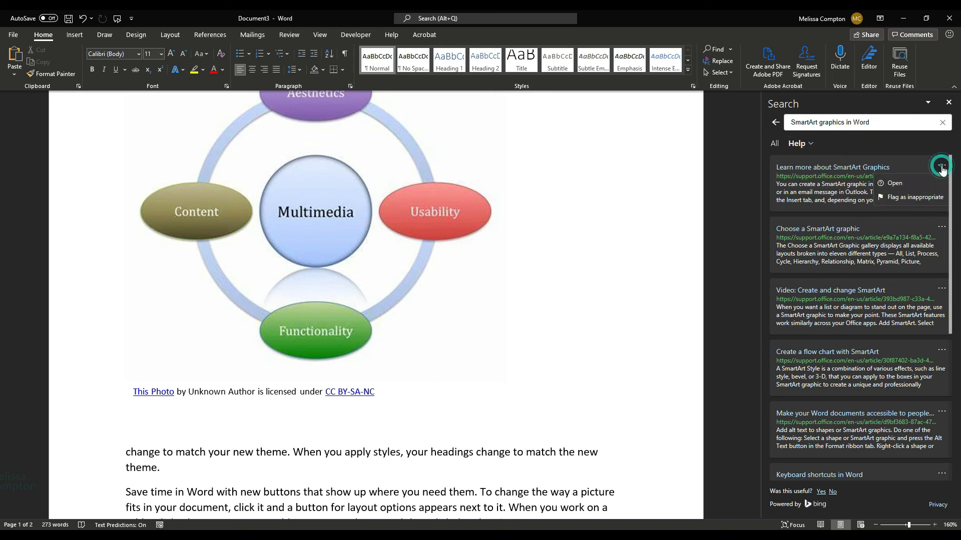
left_click(894, 183)
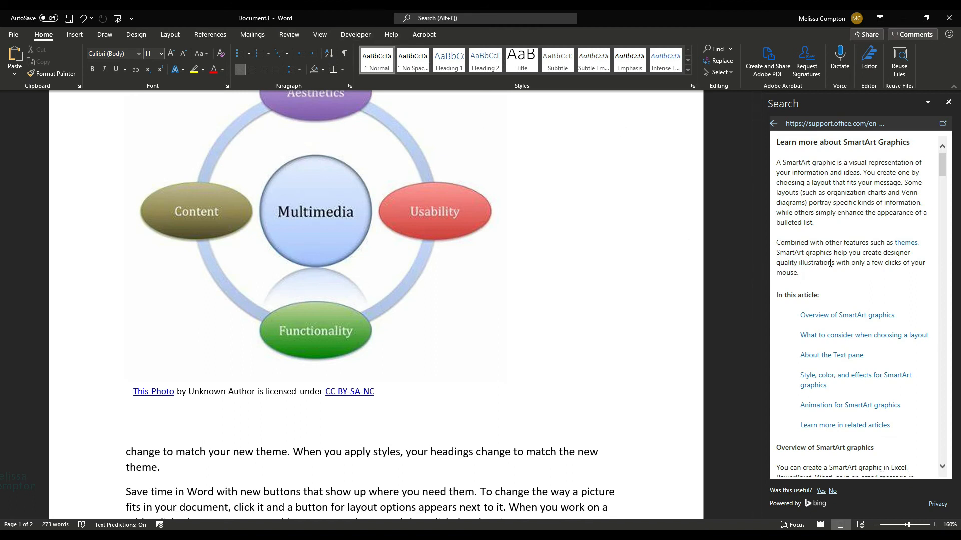
mouse_move(588, 322)
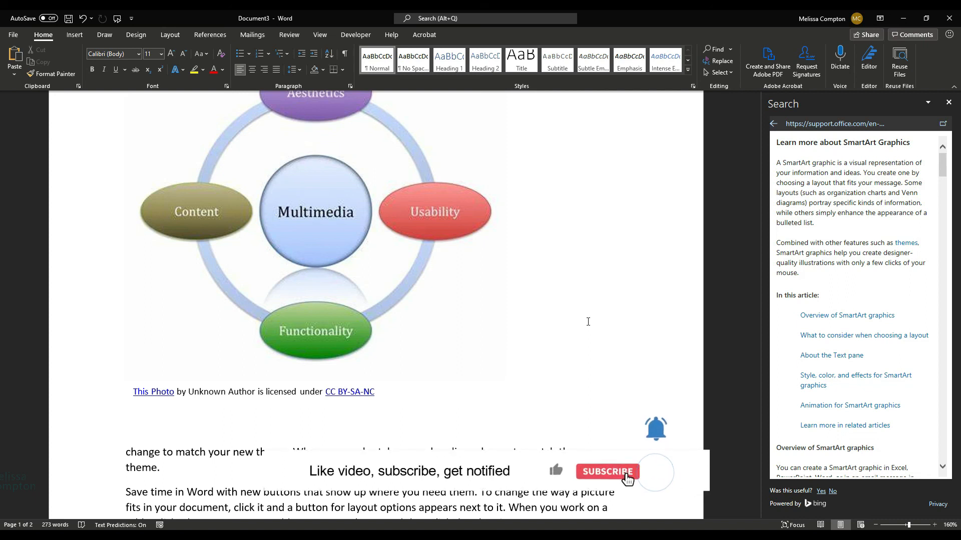
left_click(606, 471)
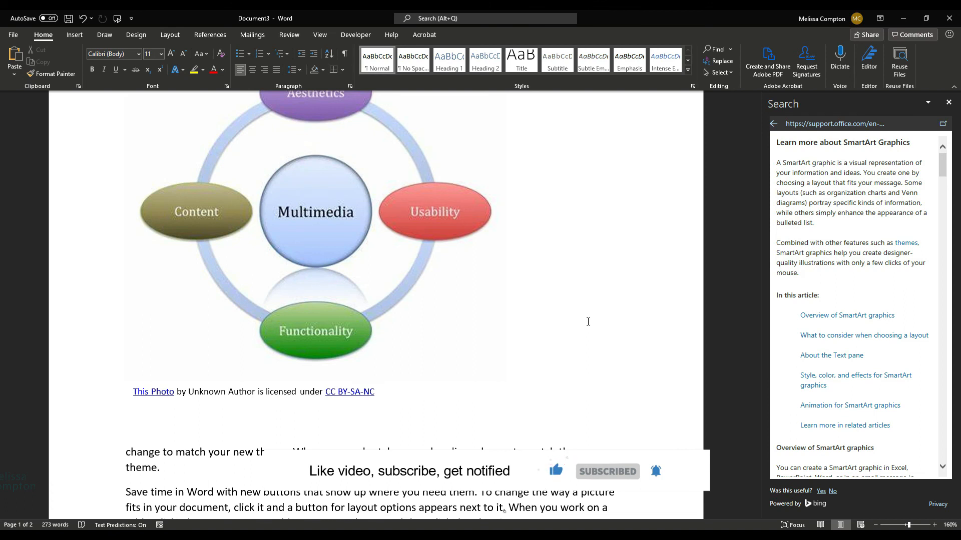